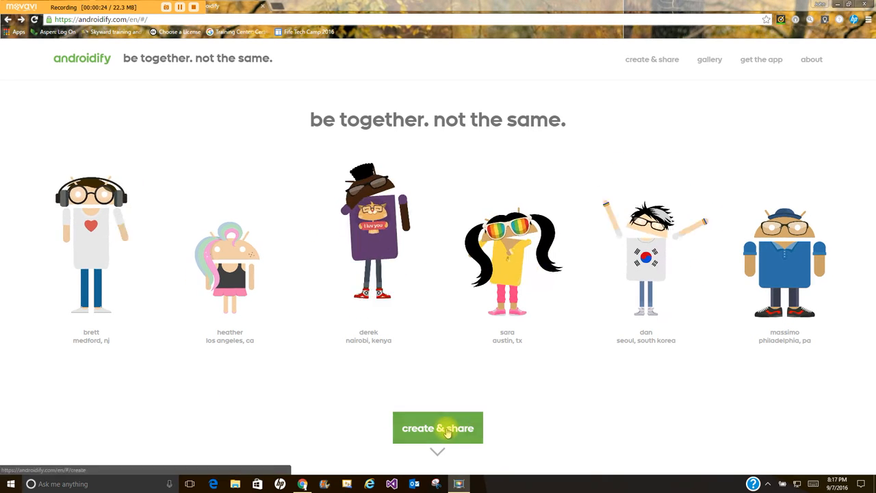
# - Start a new Androidify avatar via 'create & share' and name it gdawg
pyautogui.click(437, 428)
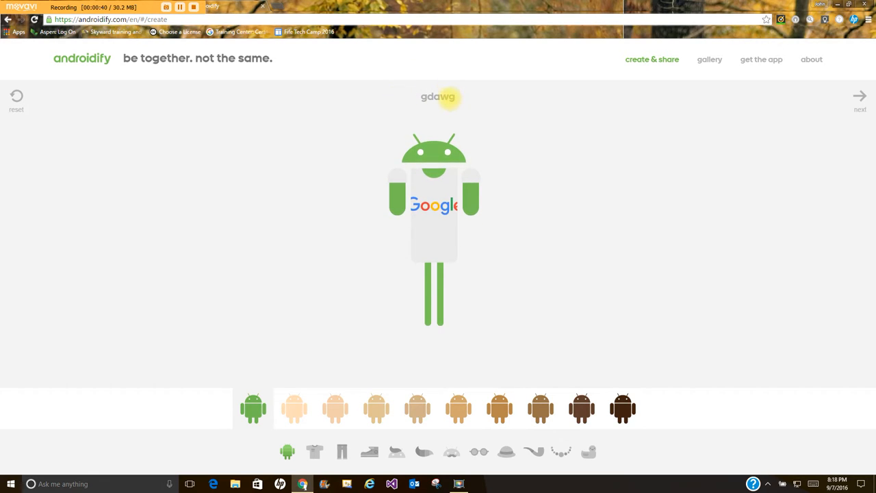
# - Give gdawg tan skin and a soccer ball to hold
pyautogui.click(418, 409)
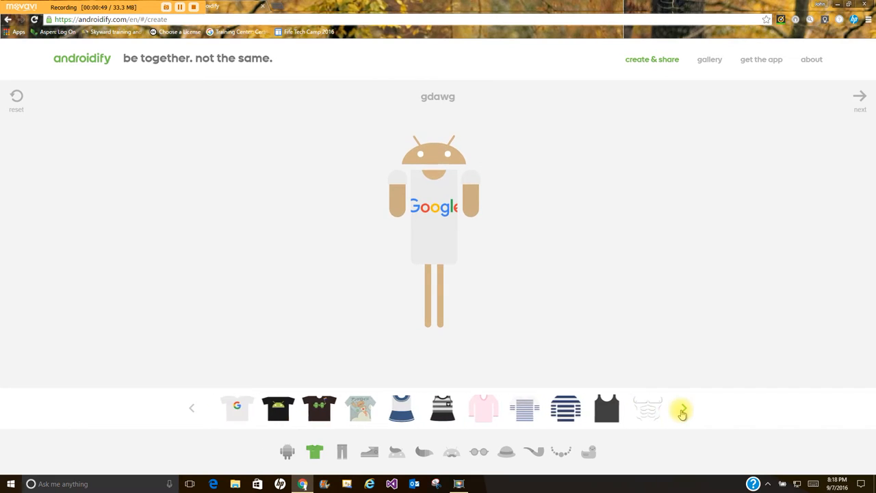
pyautogui.click(682, 408)
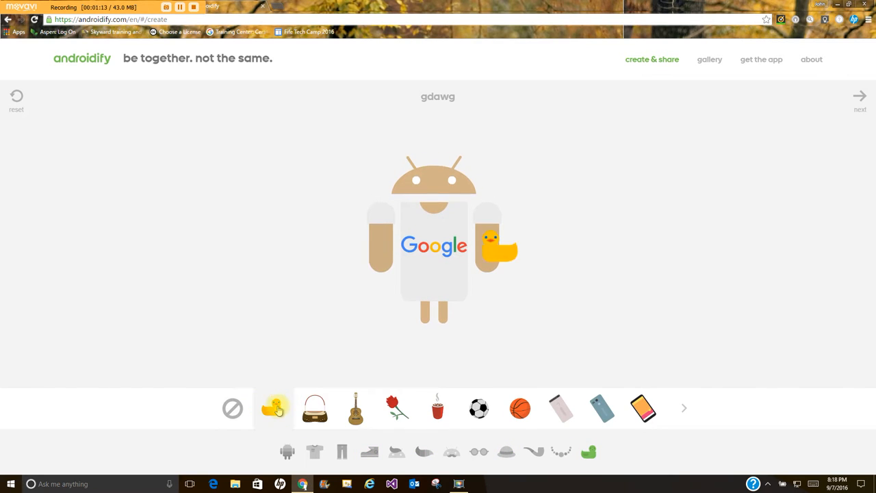
pyautogui.click(479, 408)
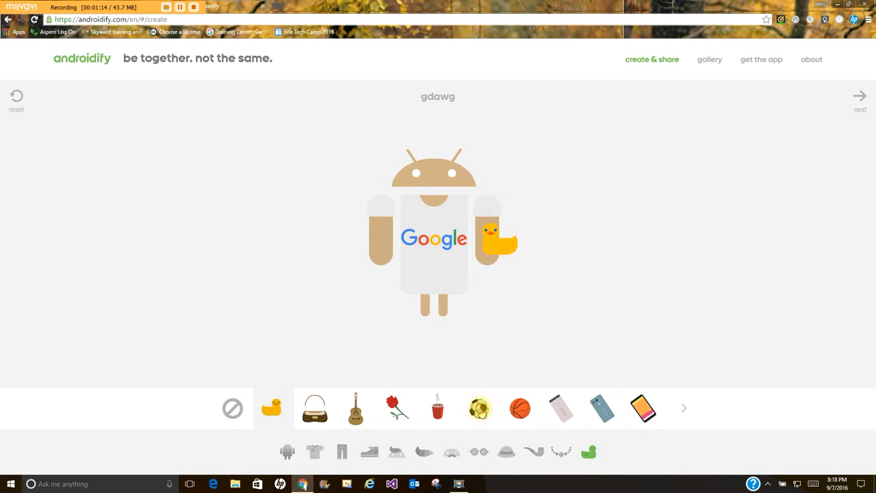
pyautogui.click(437, 409)
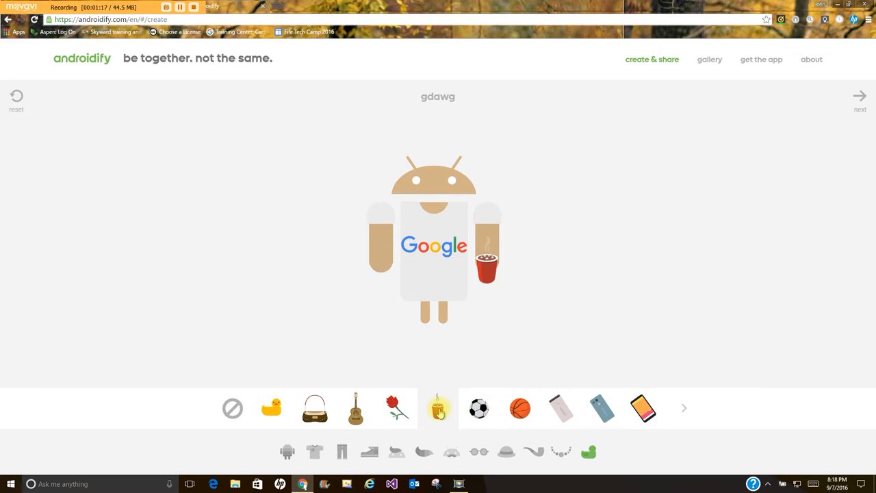
pyautogui.click(478, 408)
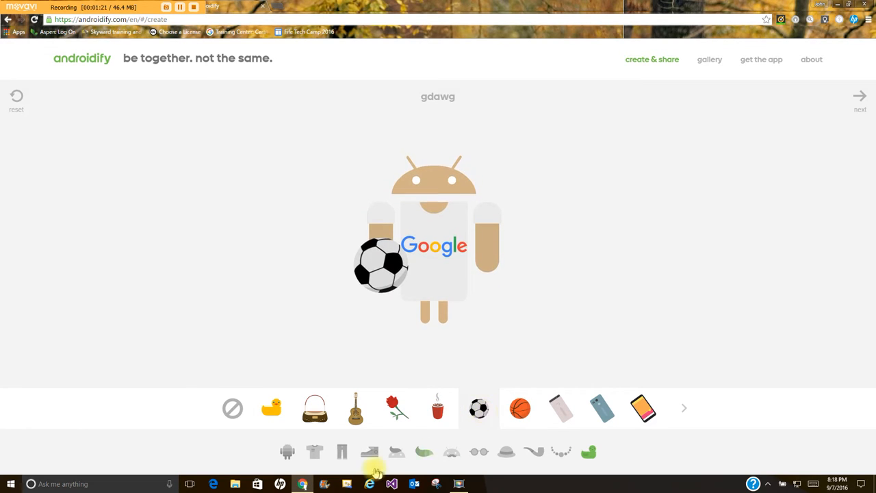
# - Dress gdawg in black shorts
pyautogui.click(342, 452)
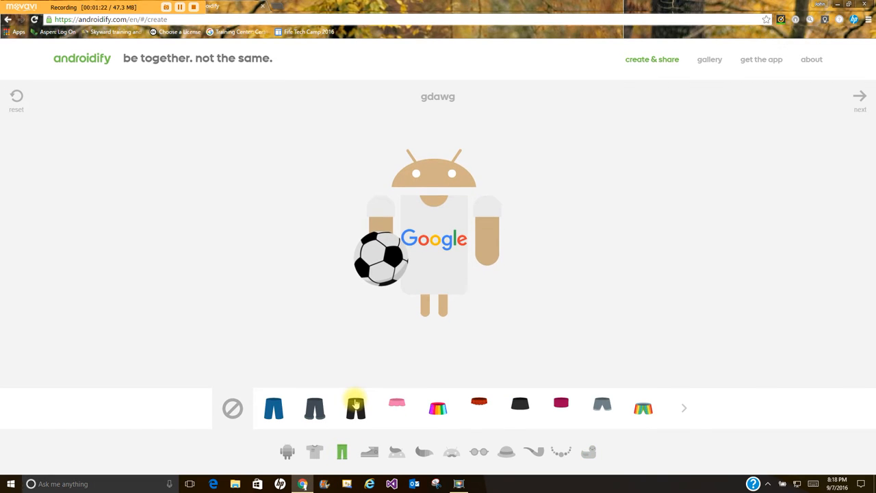
pyautogui.click(355, 408)
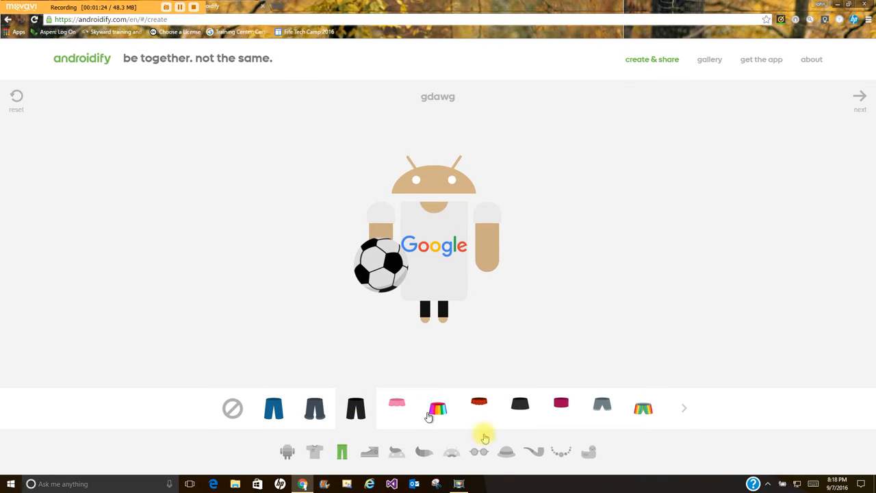
pyautogui.click(860, 95)
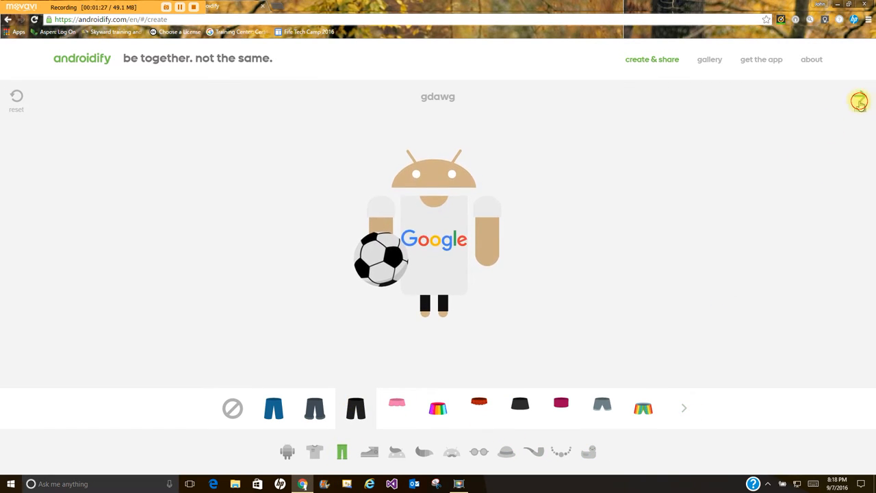
# - Pick a signature move from the animations and finish the gdawg design
pyautogui.click(859, 101)
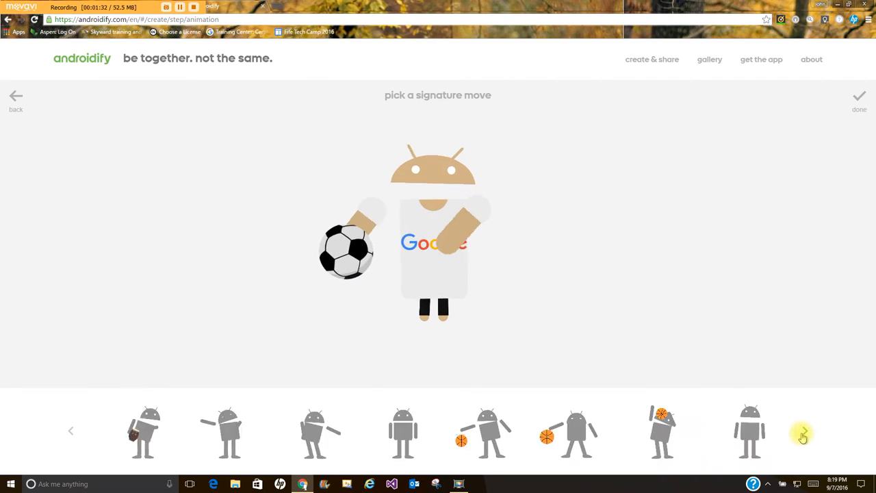
pyautogui.click(802, 431)
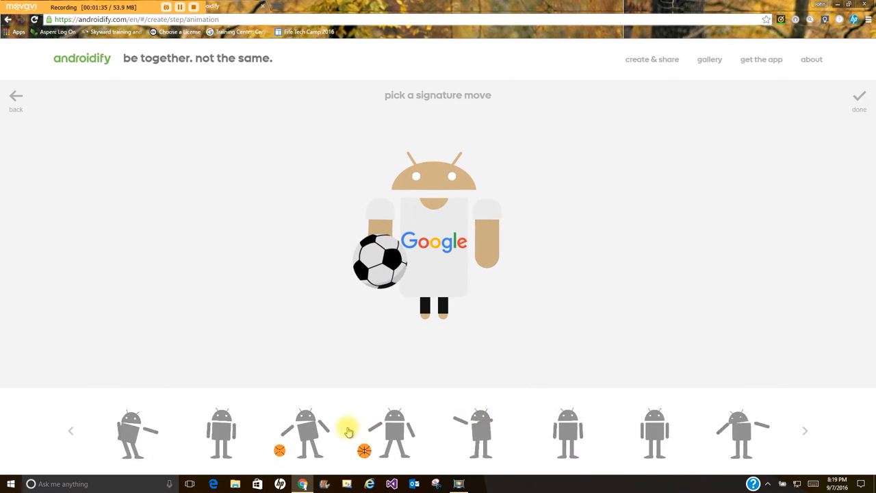
pyautogui.click(306, 431)
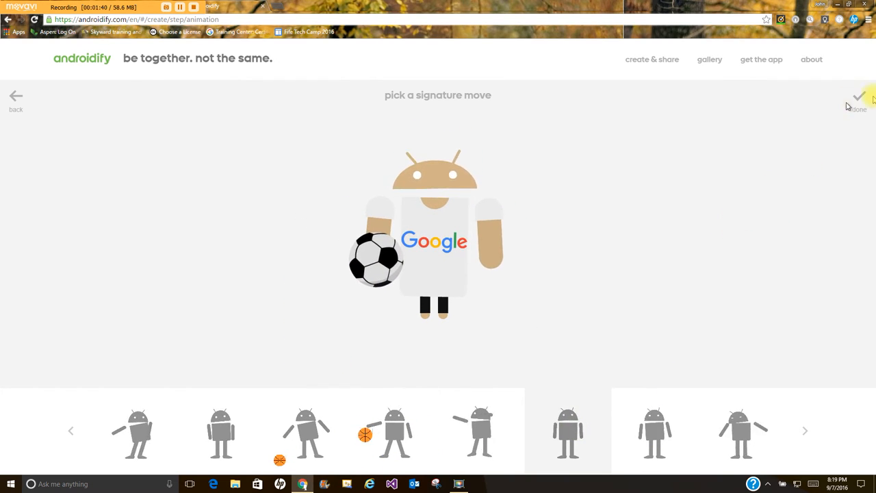
pyautogui.click(858, 96)
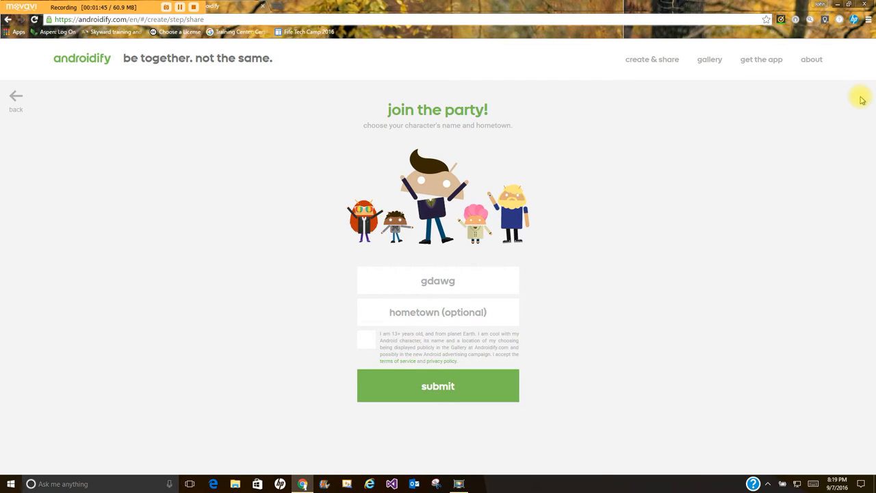
pyautogui.moveTo(438, 322)
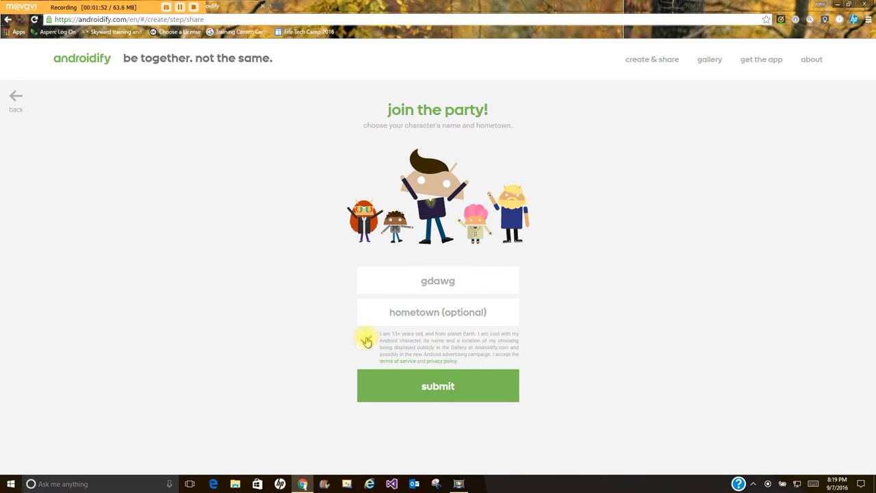
# - Accept the 13+ gallery terms and submit gdawg to the gallery
pyautogui.click(366, 340)
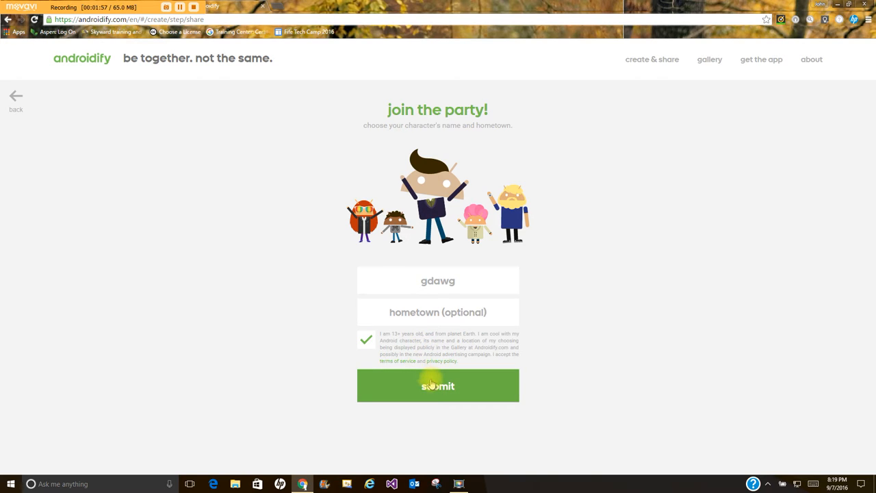
pyautogui.click(438, 385)
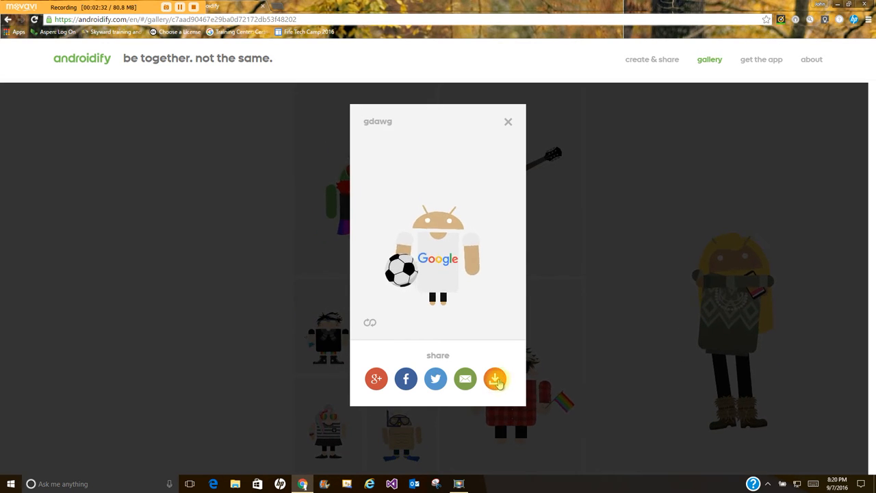
# - Download gdawg as an animated GIF from its gallery card
pyautogui.click(496, 379)
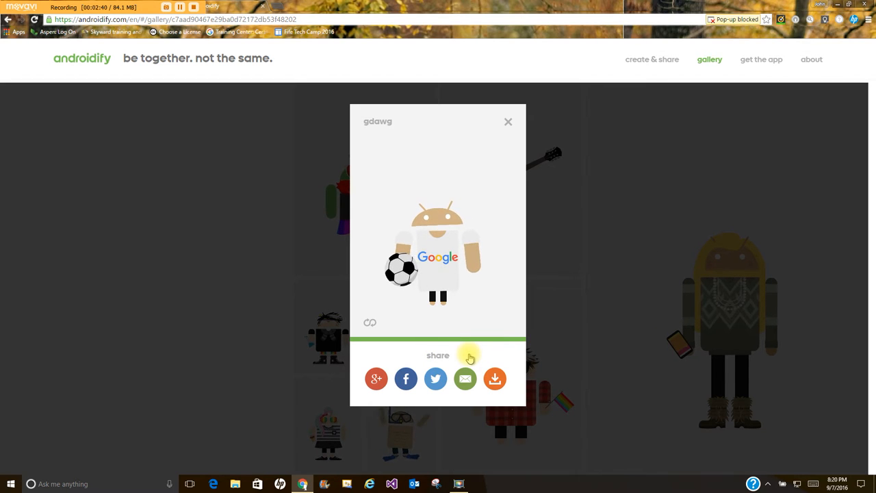
pyautogui.click(495, 379)
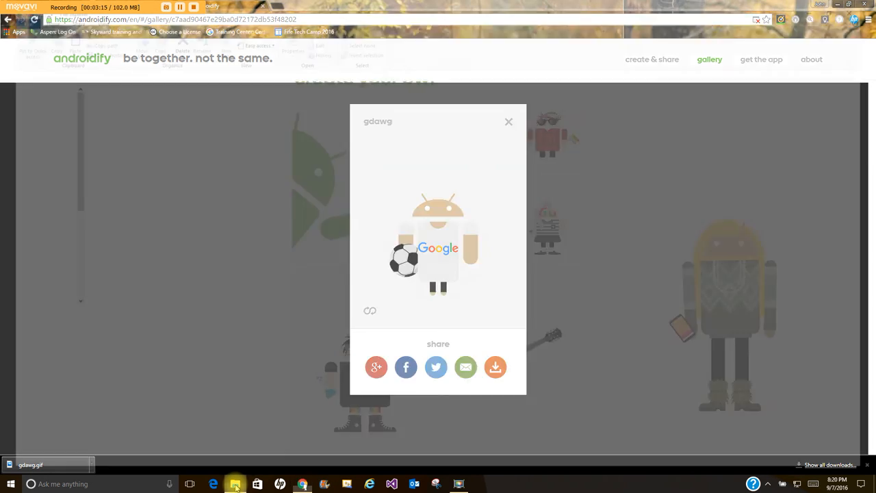
# - Sort Downloads newest first and move the gdawg GIF into Pictures
pyautogui.click(235, 484)
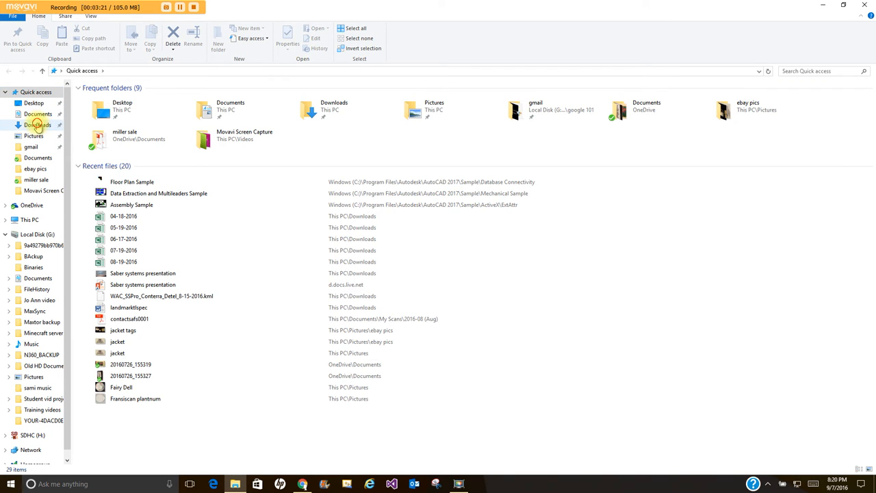
pyautogui.click(38, 124)
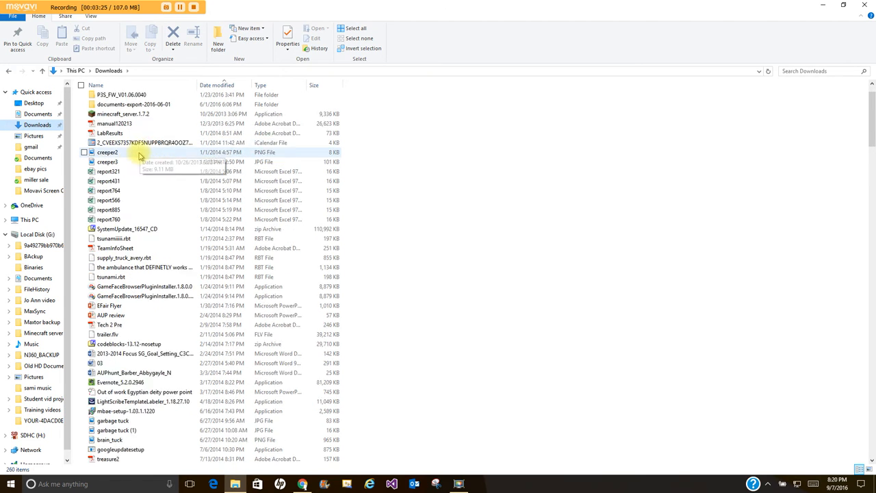
pyautogui.scroll(-3)
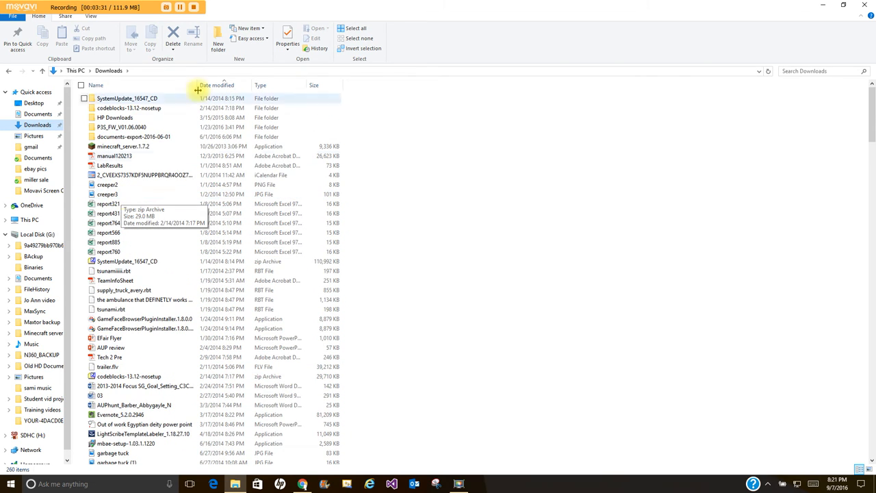
pyautogui.click(217, 85)
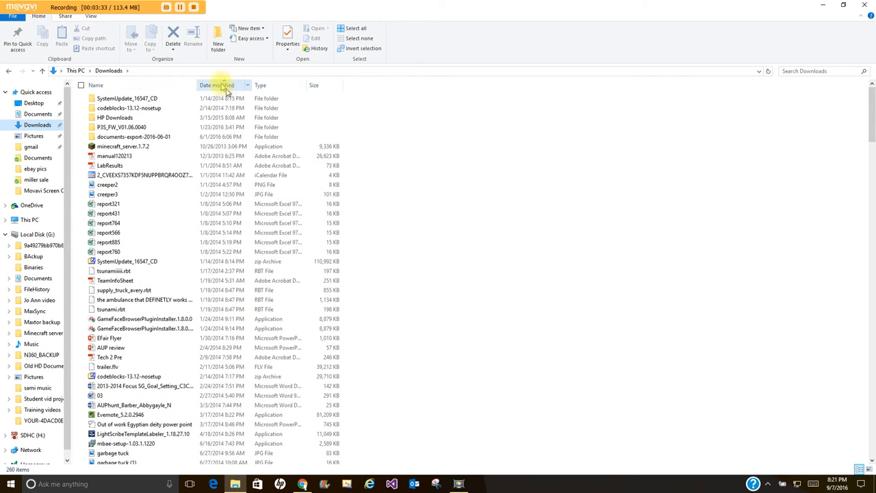
pyautogui.click(217, 85)
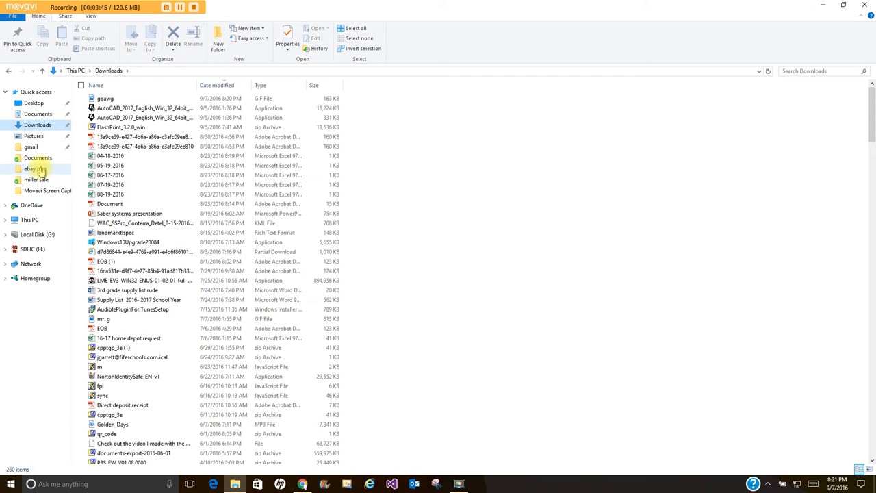
pyautogui.click(105, 98)
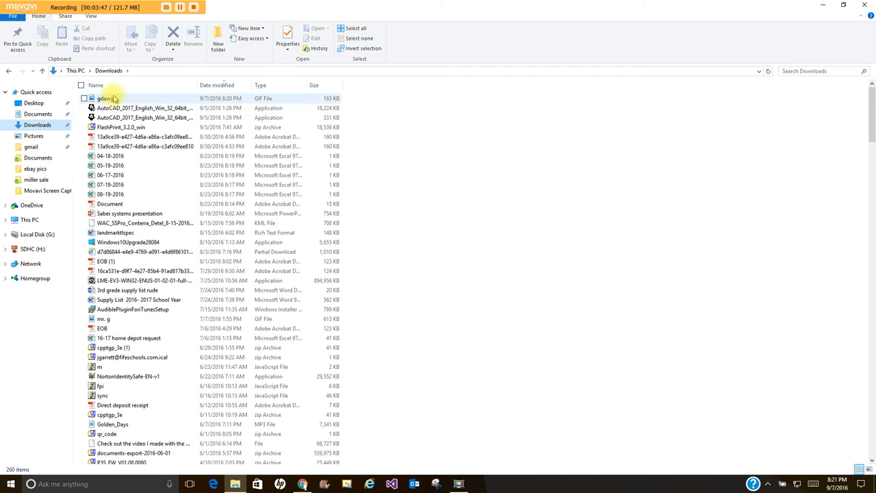
pyautogui.click(143, 108)
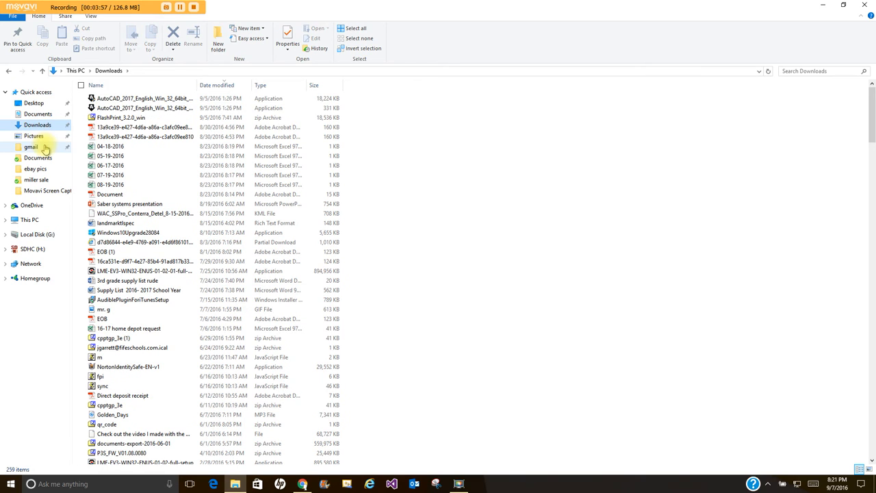
pyautogui.moveTo(130, 137)
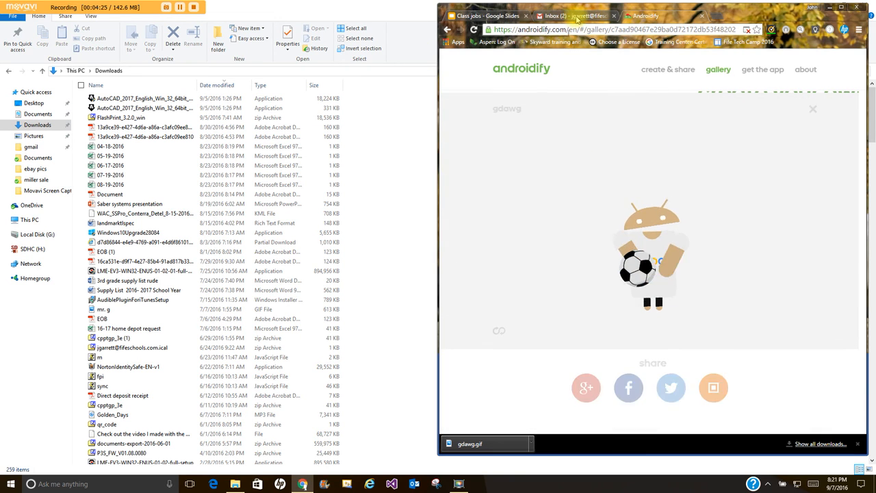
# - Switch to the Gmail tab and launch Google Drive from the apps grid
pyautogui.click(576, 16)
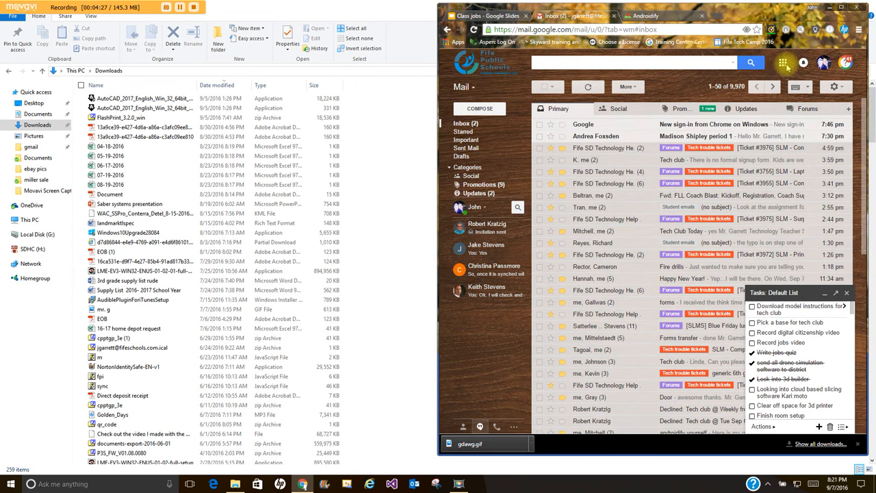
pyautogui.click(783, 63)
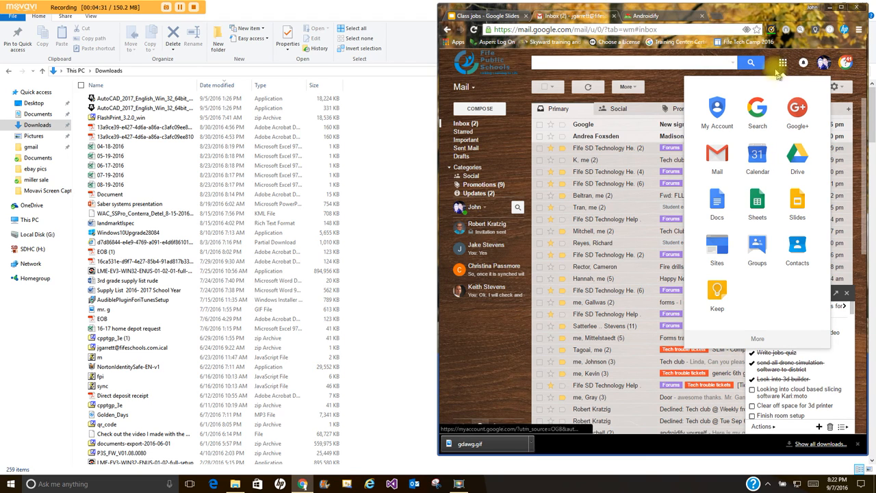
pyautogui.moveTo(797, 154)
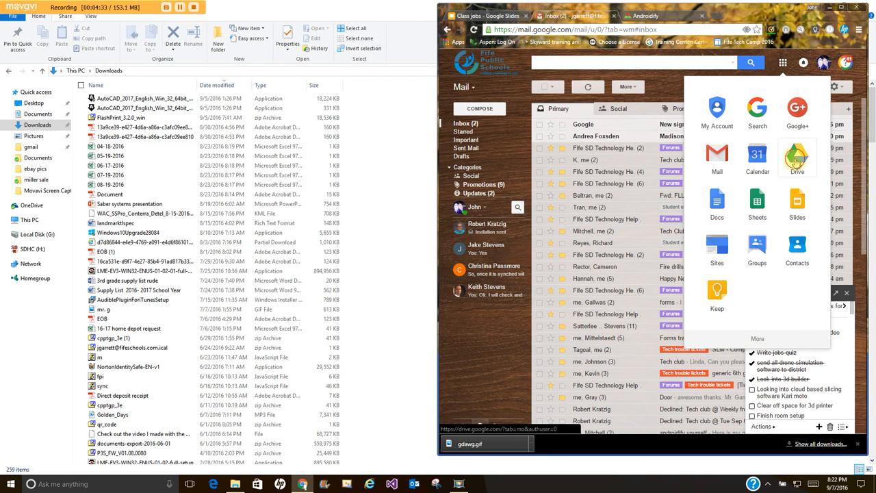
pyautogui.click(797, 157)
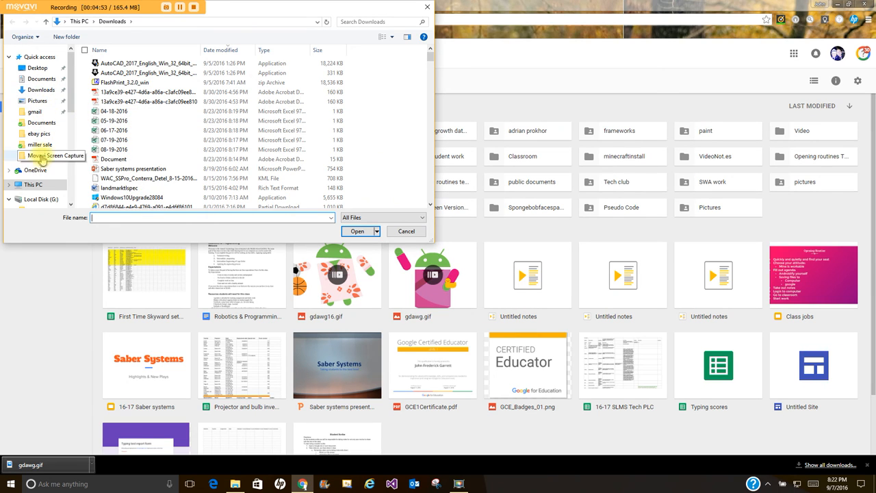
# - Upload gdawg.gif from the Pictures folder to Google Drive
pyautogui.click(37, 101)
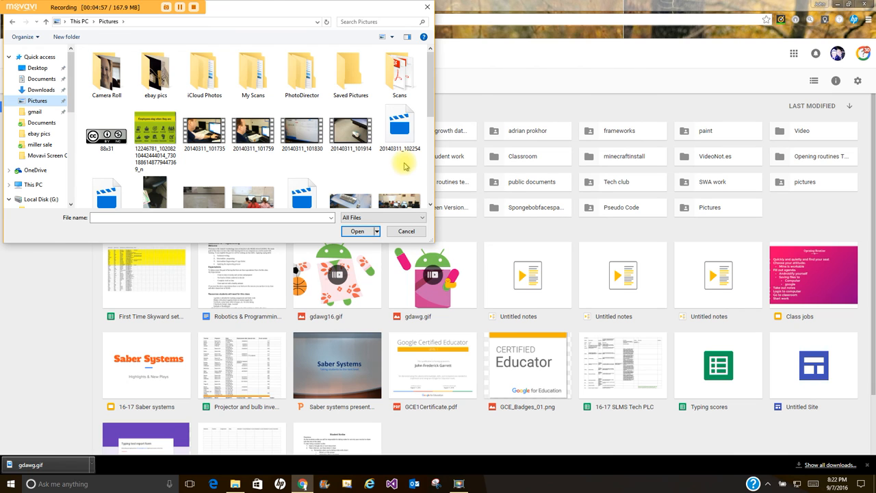
pyautogui.scroll(-3)
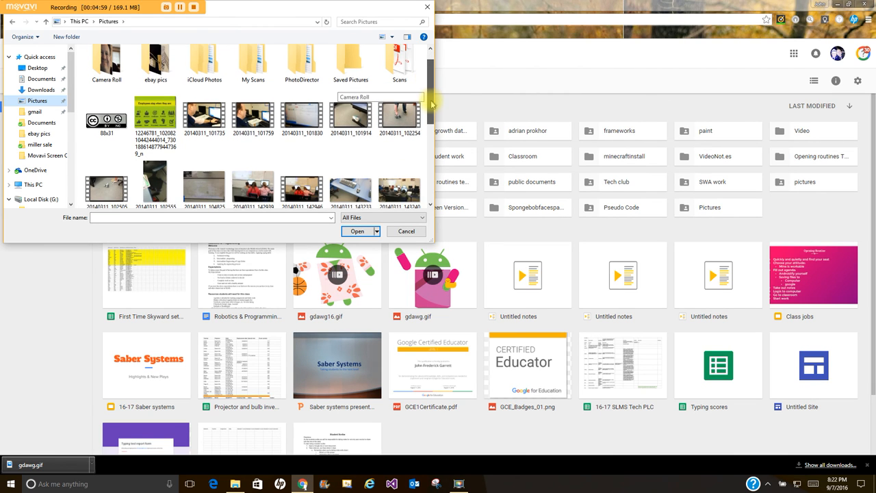
pyautogui.scroll(-3)
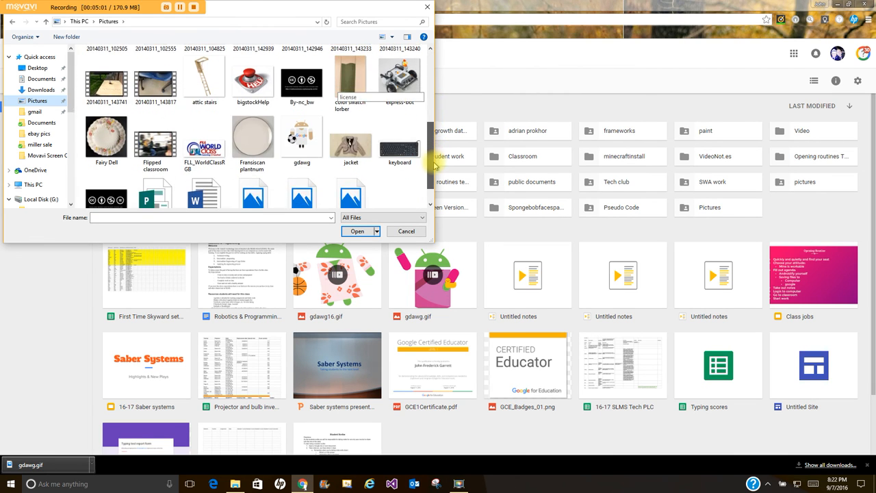
pyautogui.click(302, 140)
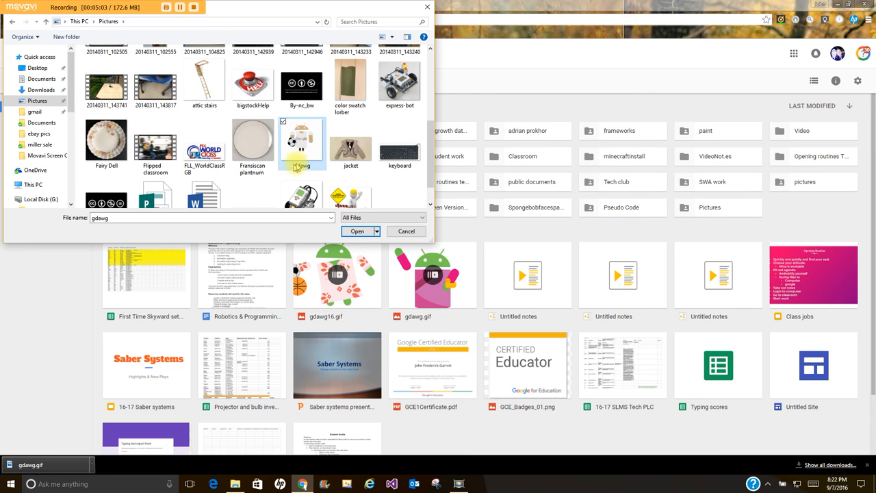
pyautogui.click(357, 231)
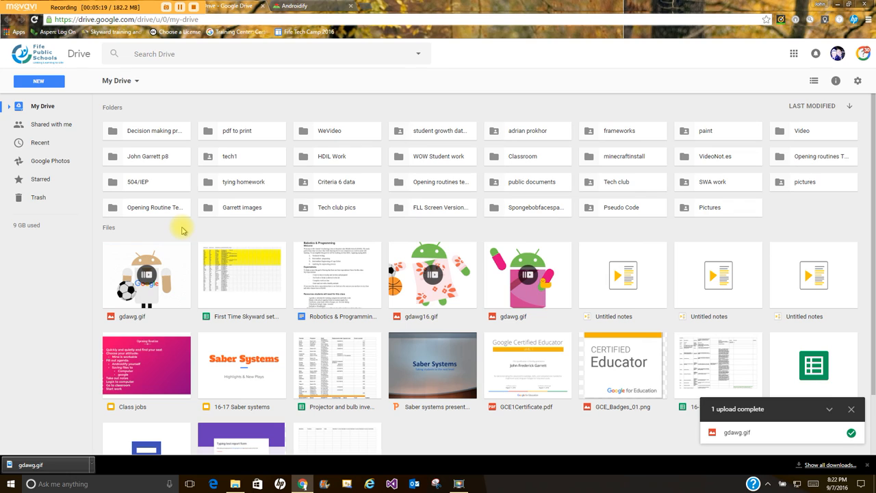
pyautogui.moveTo(260, 239)
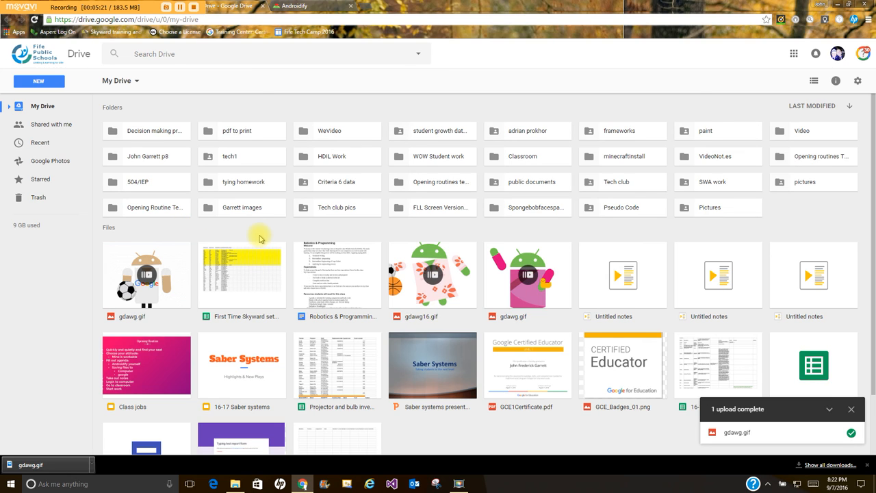
pyautogui.moveTo(298, 229)
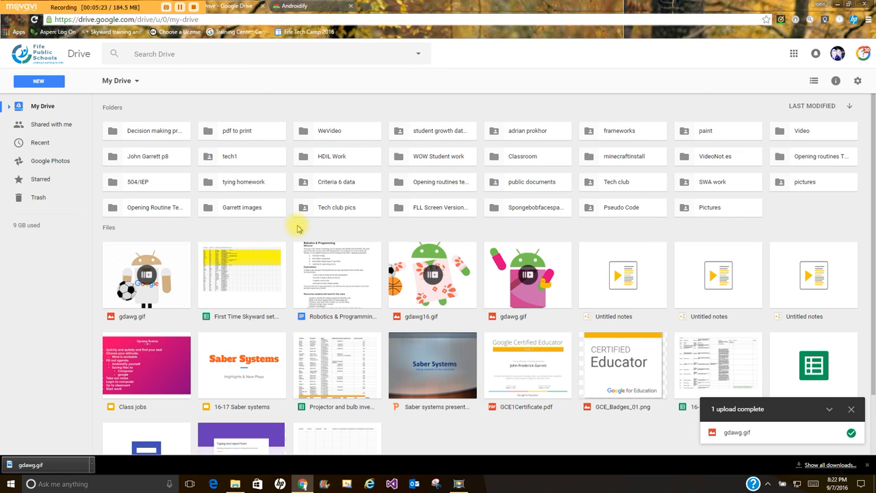
pyautogui.moveTo(293, 230)
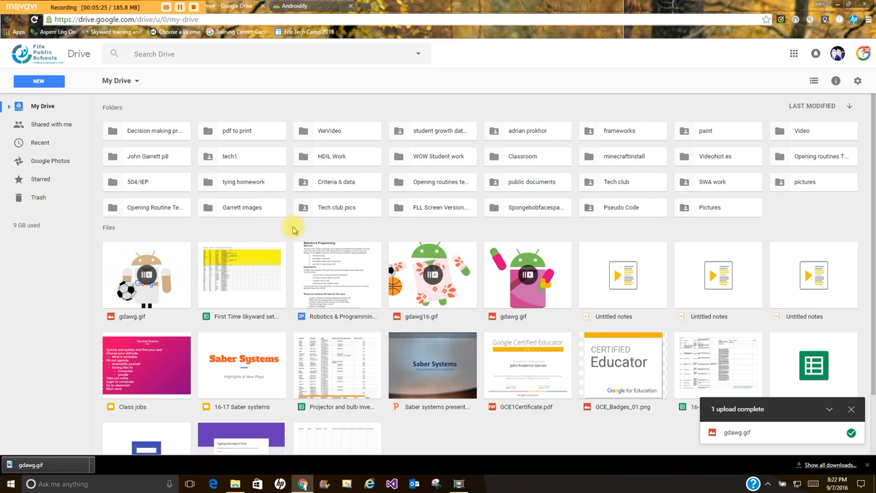